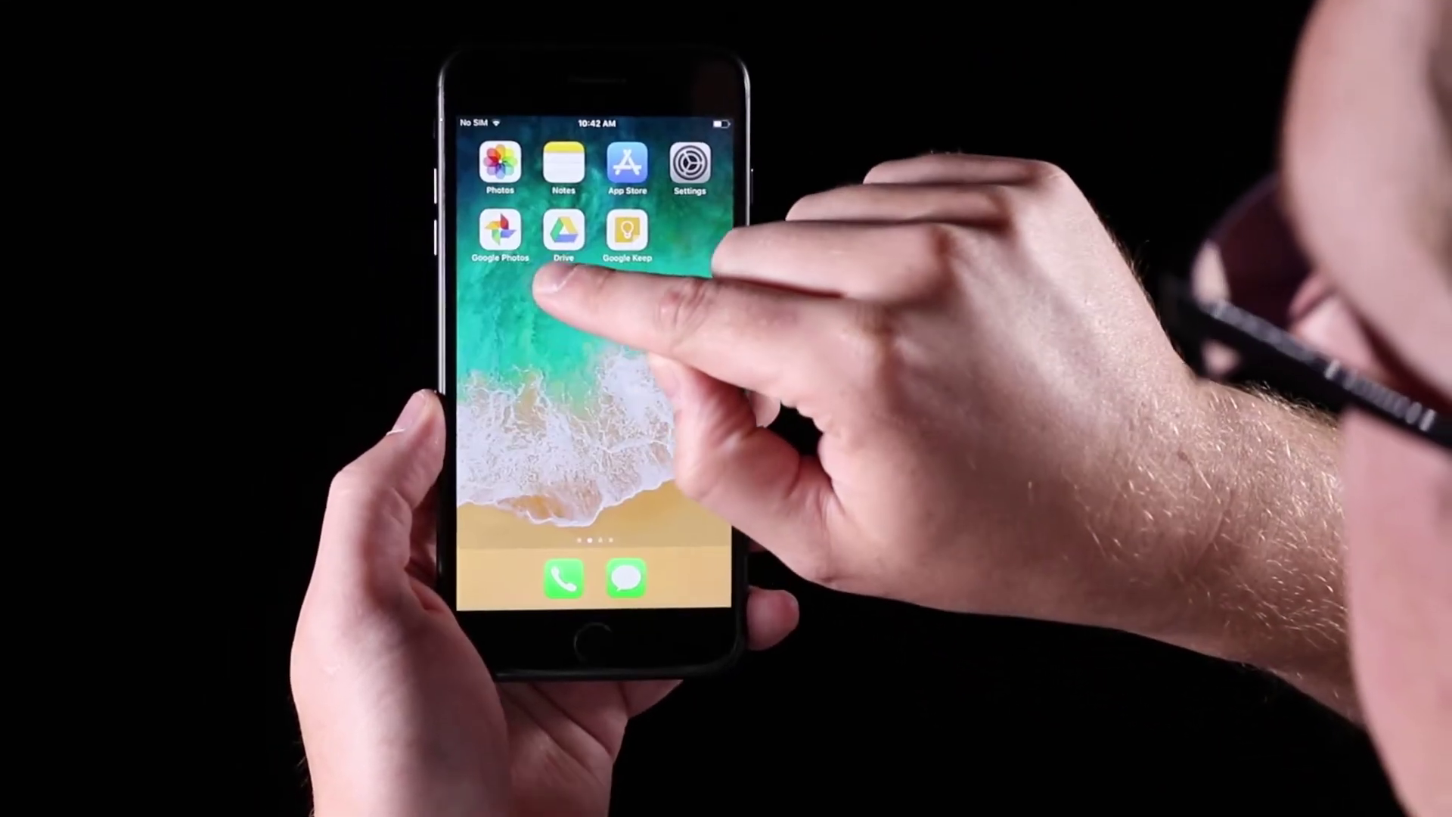
Launch Google Photos from the iPhone home screen to show the date-grouped library
left_click(499, 235)
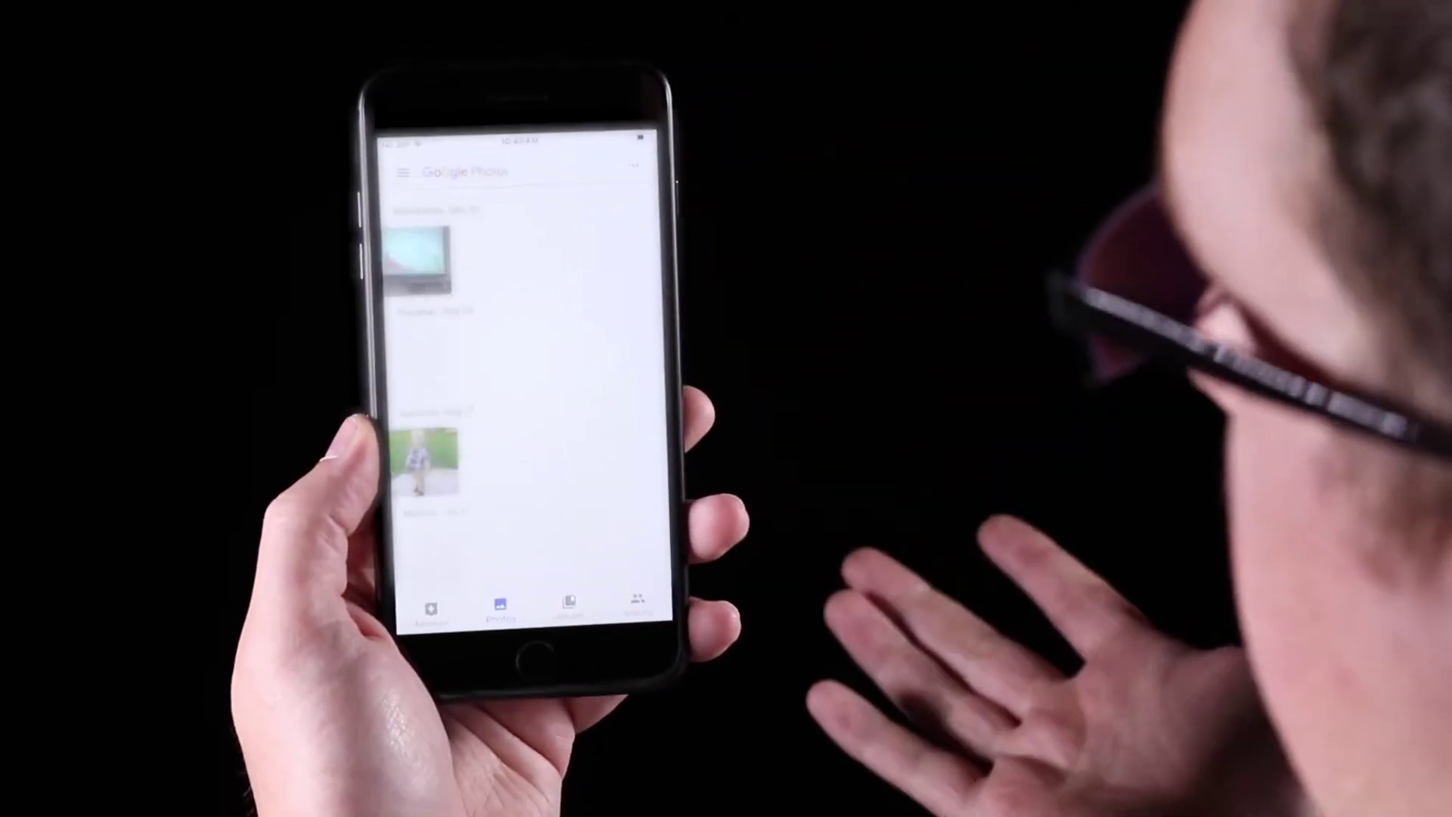